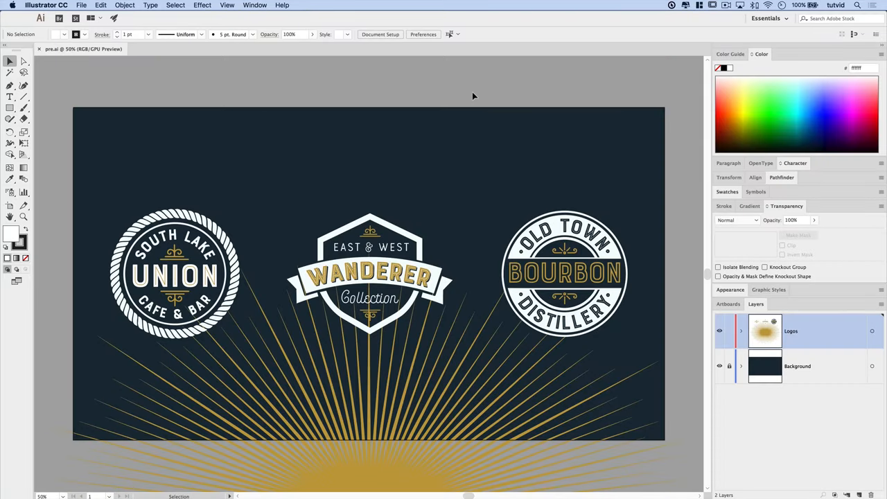
pyautogui.moveTo(493, 86)
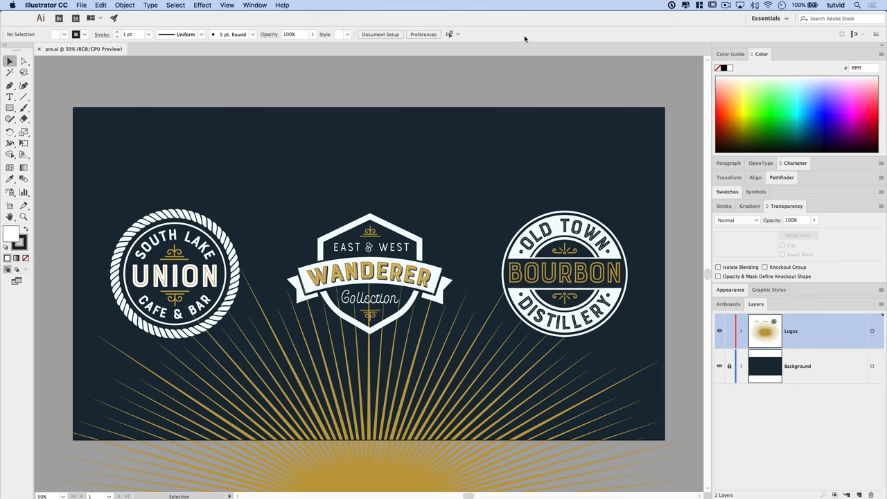
pyautogui.moveTo(533, 107)
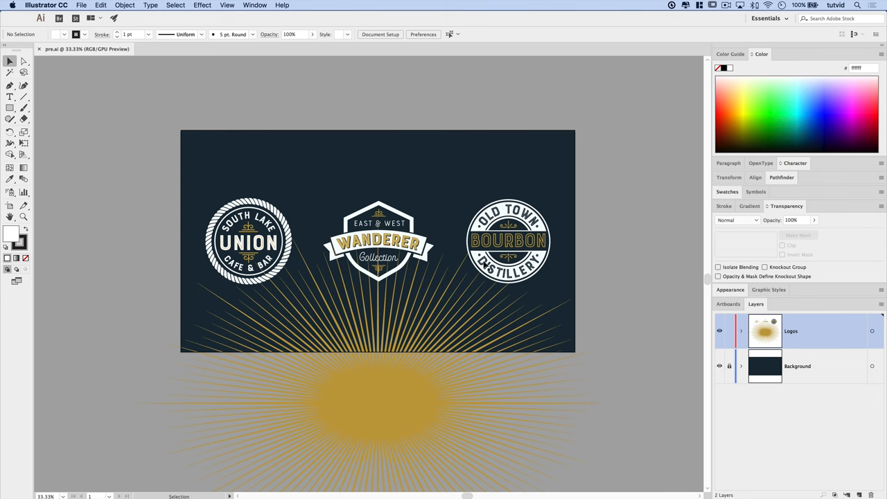
pyautogui.moveTo(529, 316)
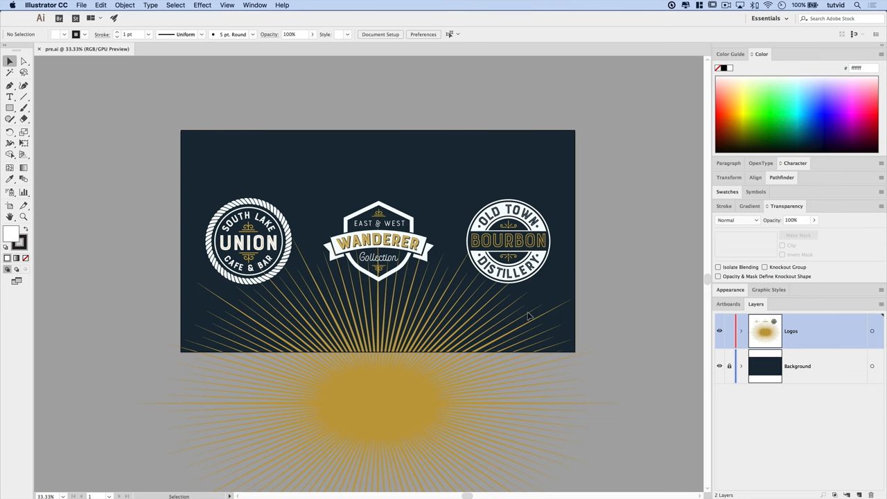
pyautogui.moveTo(553, 271)
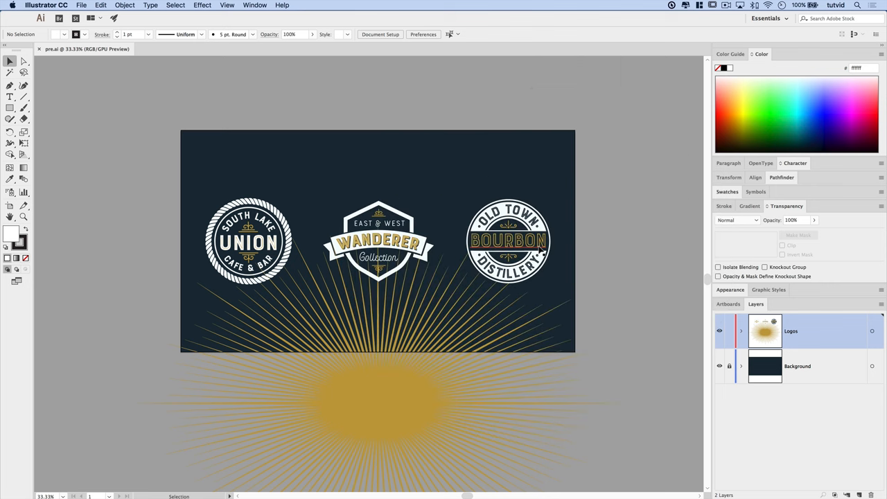
pyautogui.moveTo(610, 257)
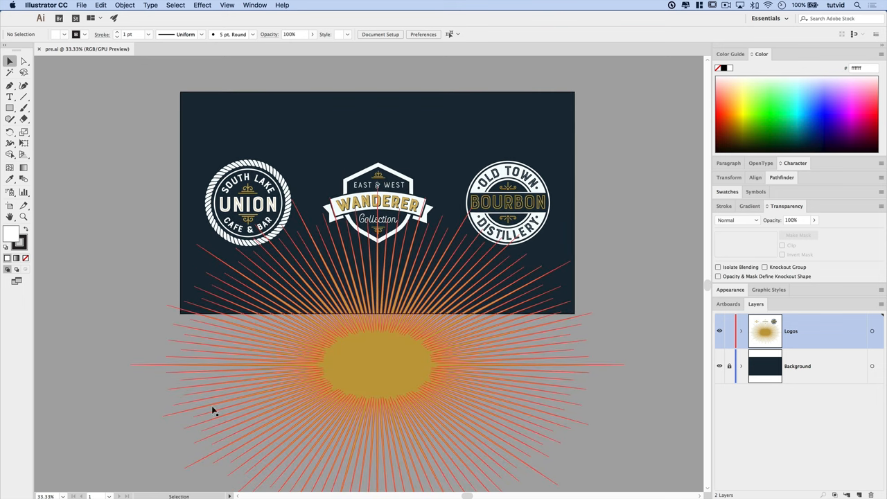
pyautogui.moveTo(325, 437)
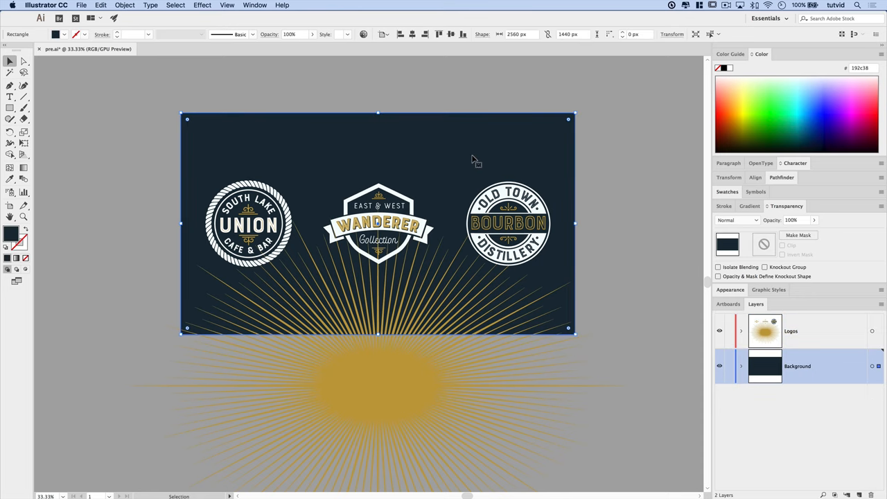
pyautogui.moveTo(357, 111)
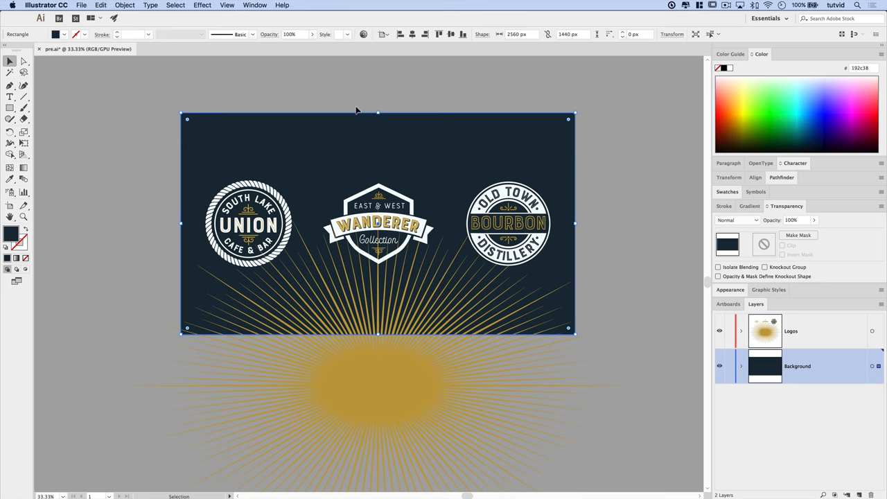
pyautogui.moveTo(807, 330)
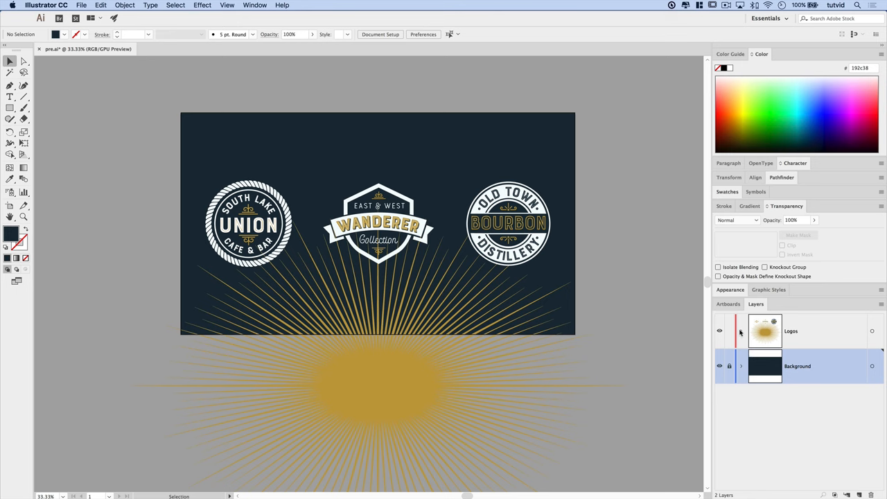
# - Expand the Logos layer to list its three logo groups and the sunburst compound path
pyautogui.click(741, 330)
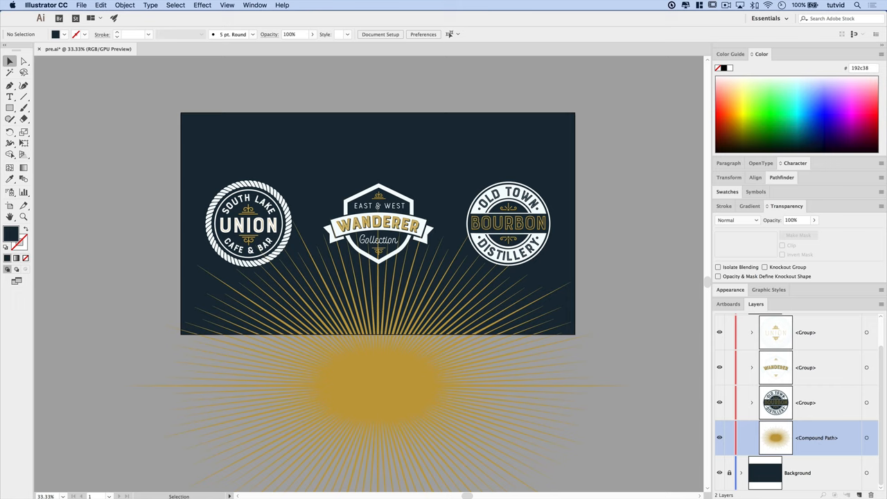
pyautogui.moveTo(815, 403)
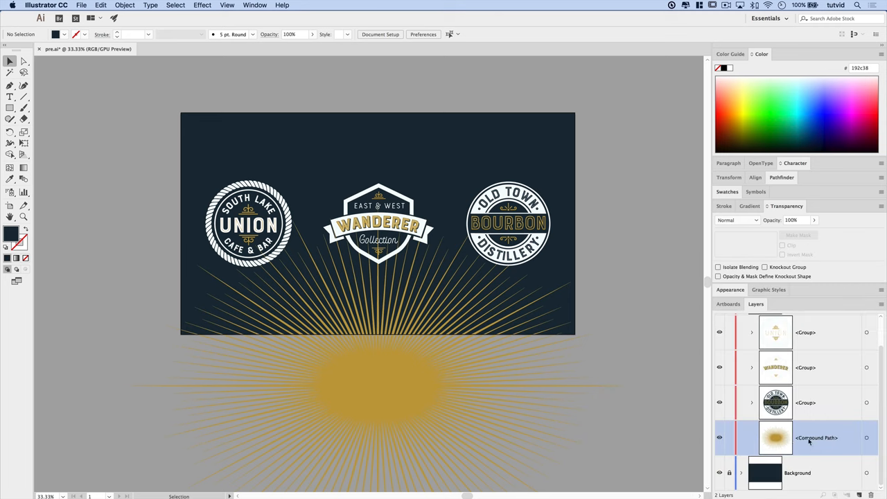
# - Paste the background rectangle copy in front and select it together with the sunburst
pyautogui.click(100, 5)
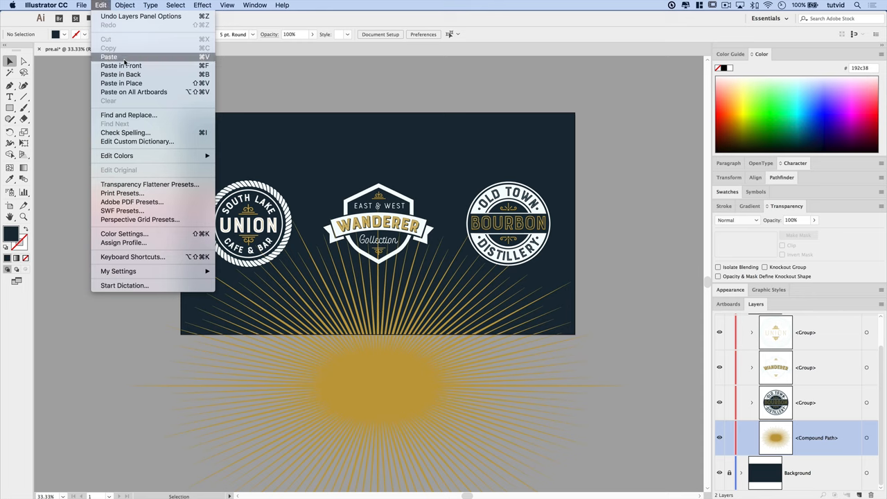
pyautogui.click(120, 65)
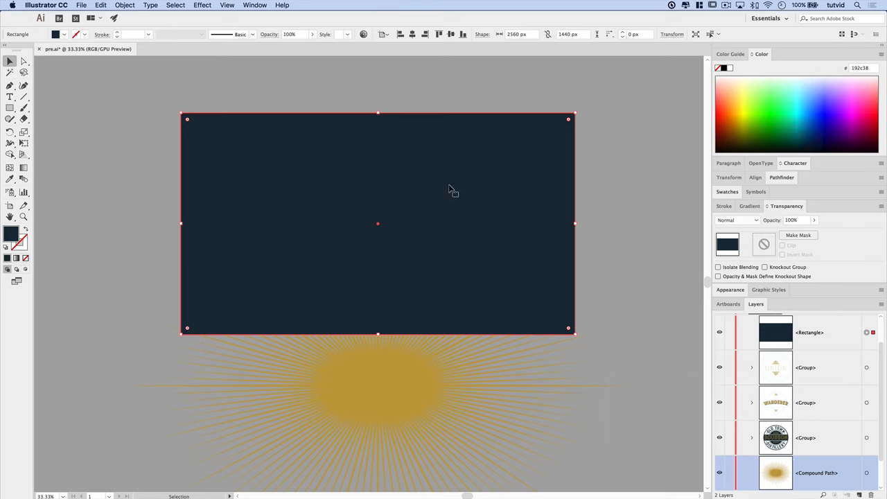
pyautogui.moveTo(826, 340)
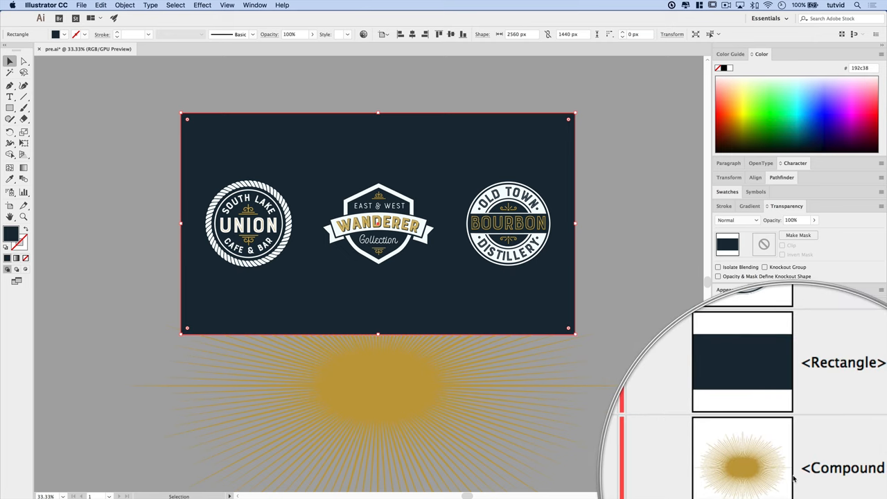
pyautogui.click(756, 305)
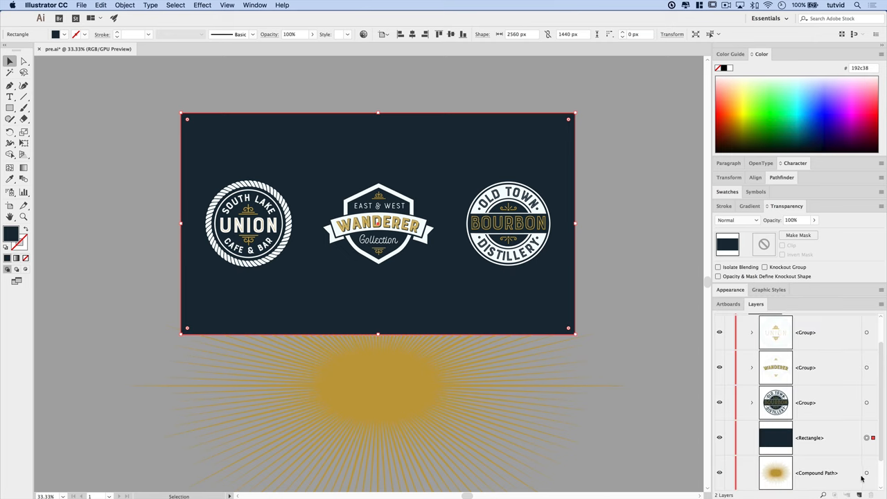
pyautogui.moveTo(865, 473)
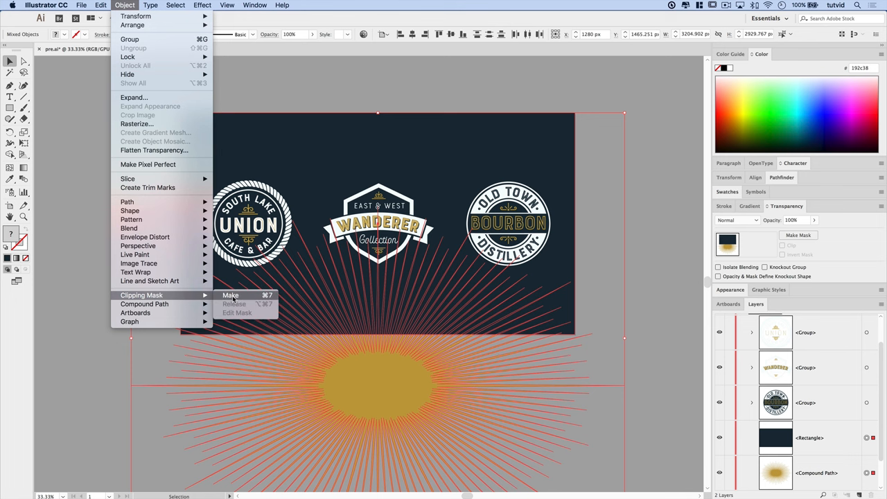
# - Make a clipping mask so the sunburst rays stop at the rectangle's edges
pyautogui.click(230, 294)
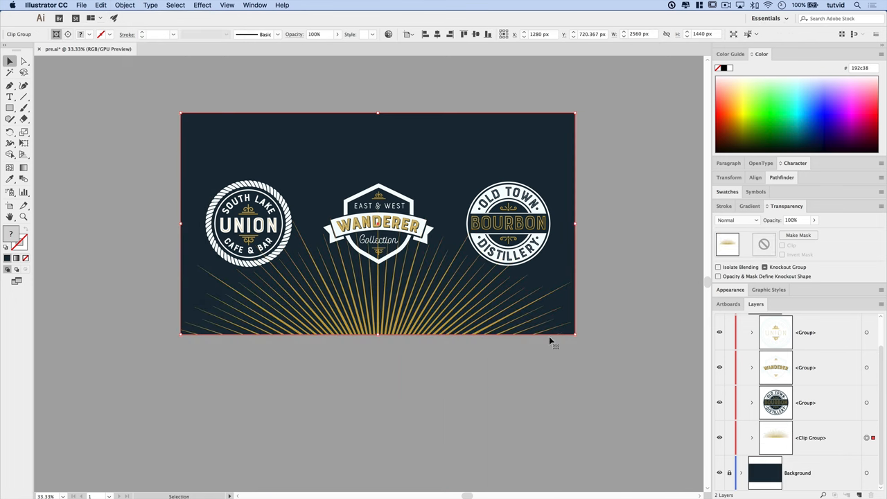
pyautogui.click(248, 223)
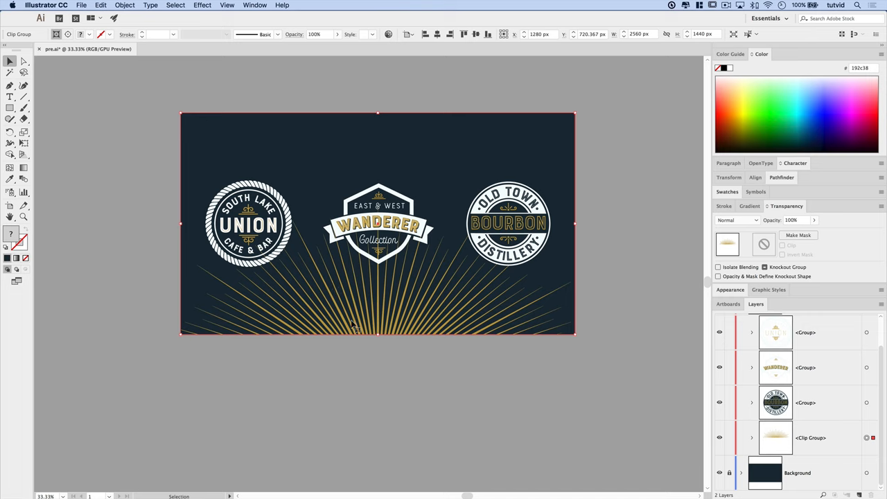
pyautogui.moveTo(652, 341)
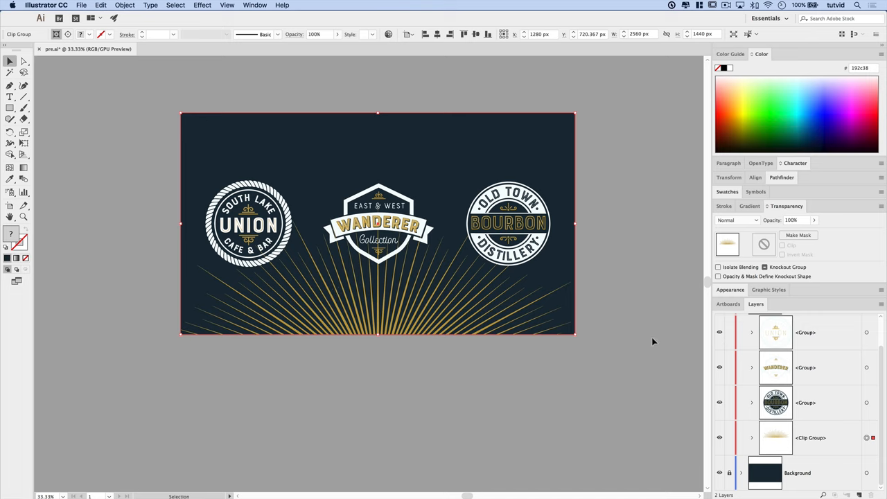
pyautogui.moveTo(439, 345)
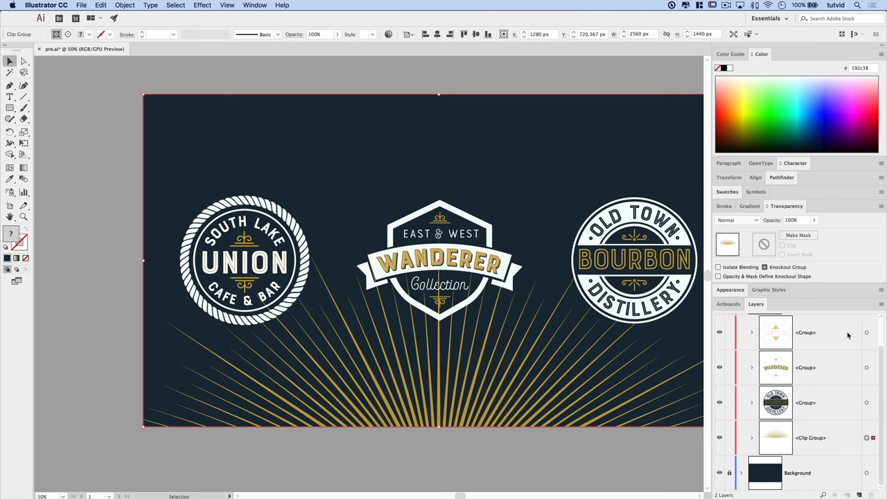
# - Expand the South Lake Union logo group and target the whole group for masking
pyautogui.click(244, 261)
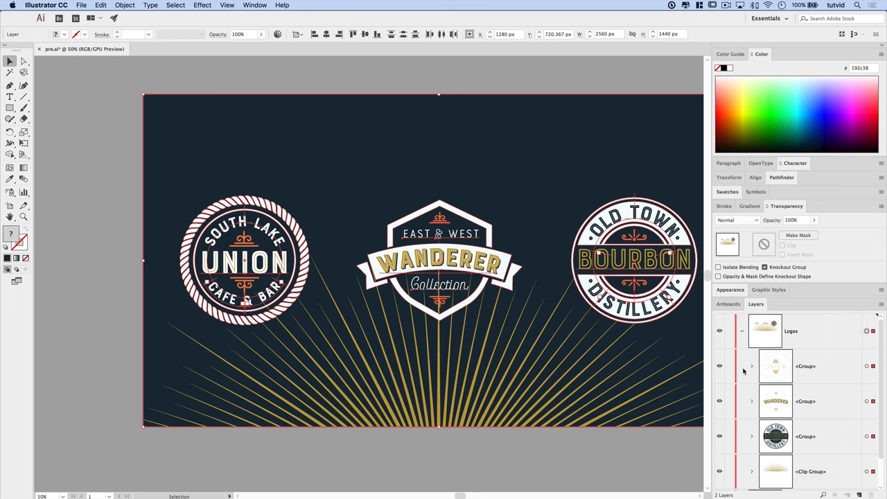
pyautogui.click(752, 366)
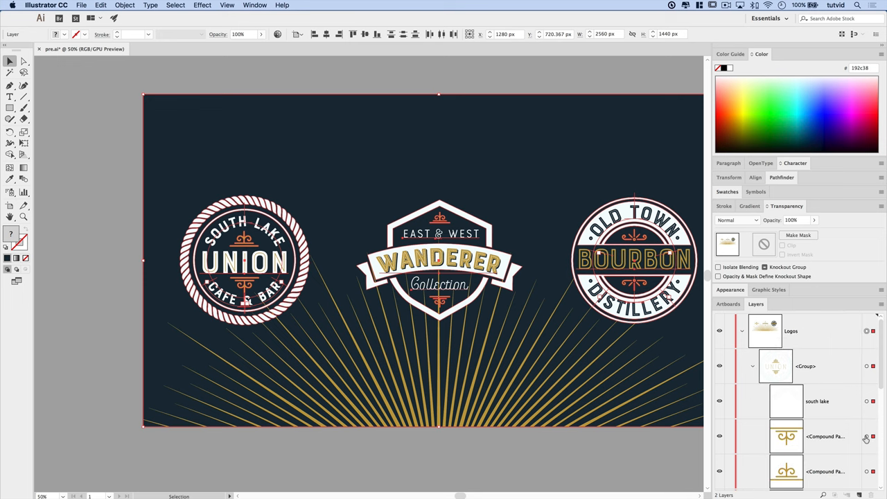
pyautogui.click(865, 436)
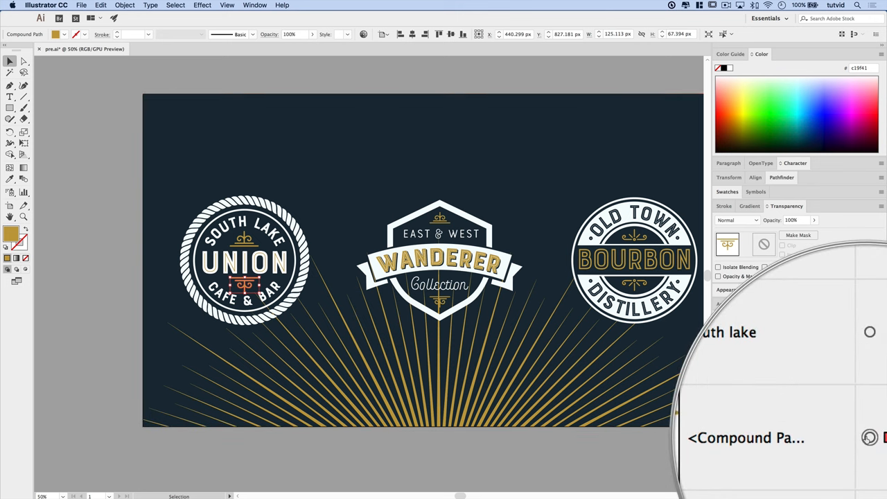
pyautogui.click(755, 305)
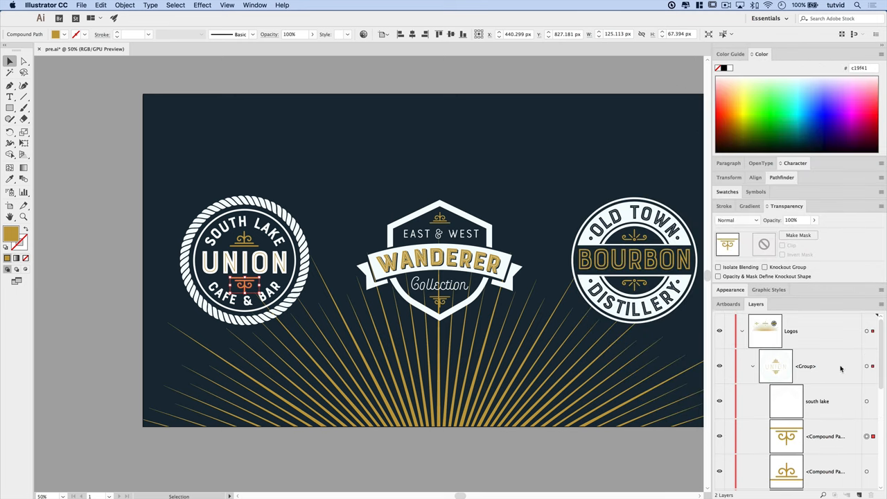
pyautogui.moveTo(759, 368)
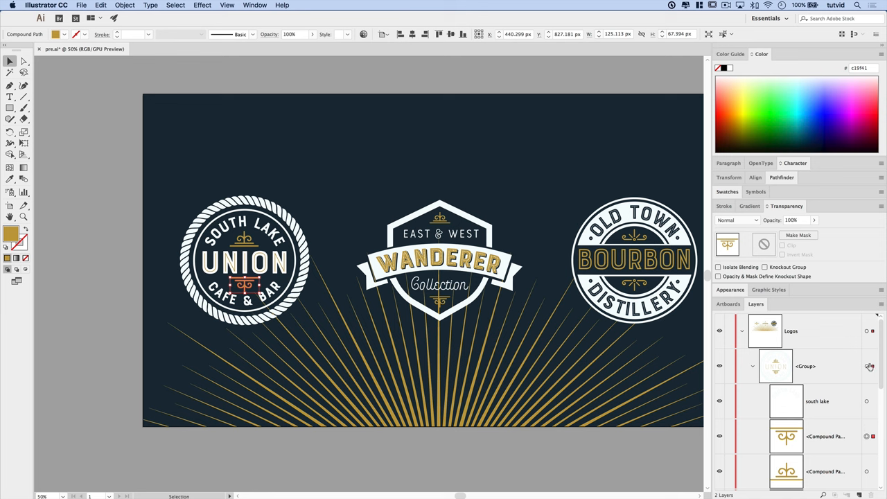
pyautogui.click(866, 366)
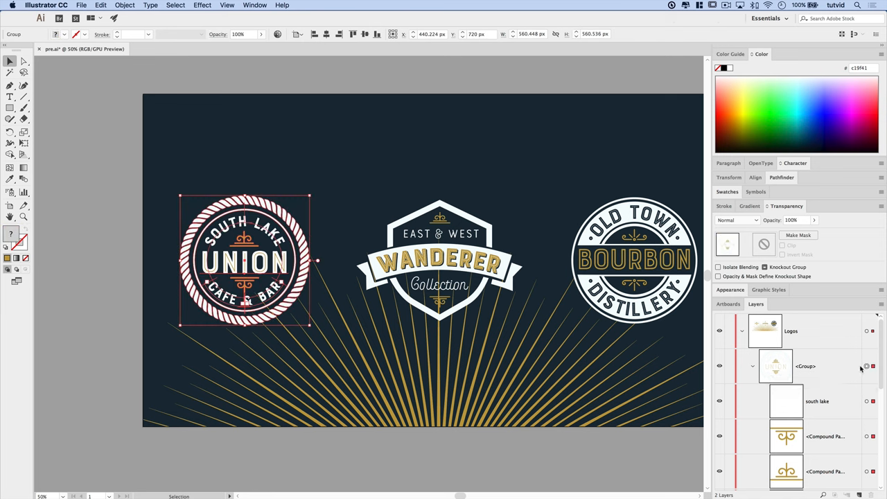
pyautogui.moveTo(765, 363)
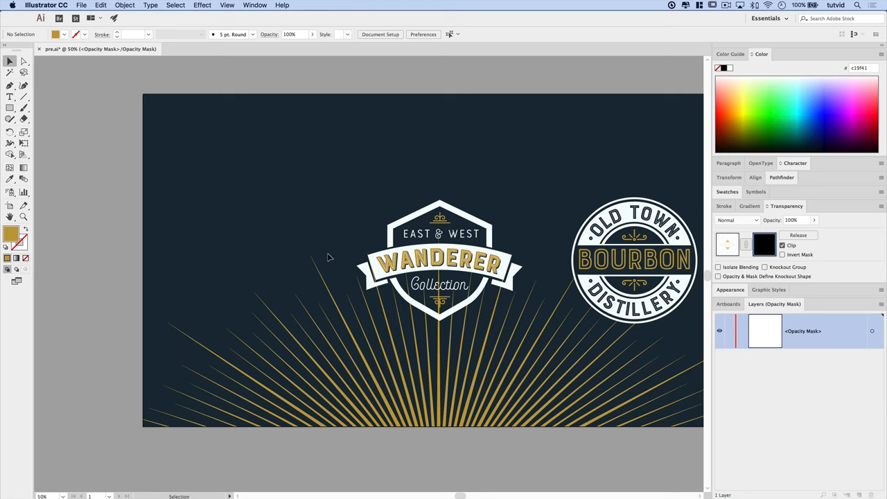
pyautogui.moveTo(319, 230)
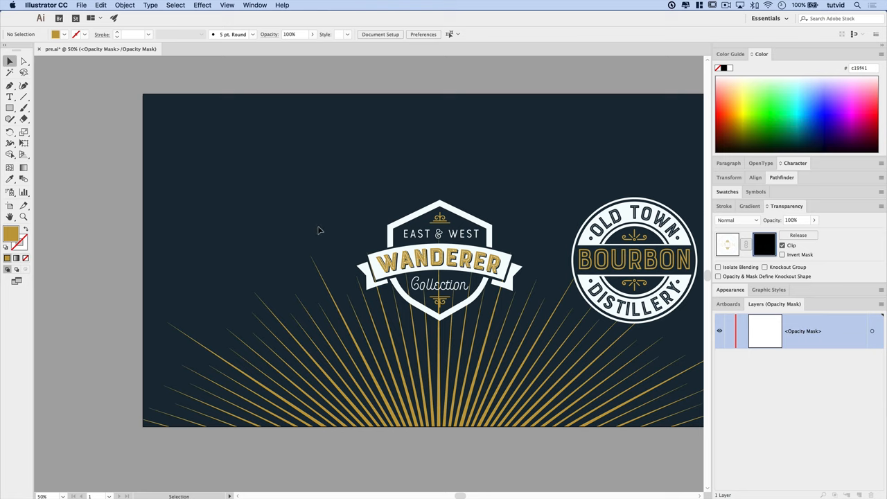
pyautogui.moveTo(252, 167)
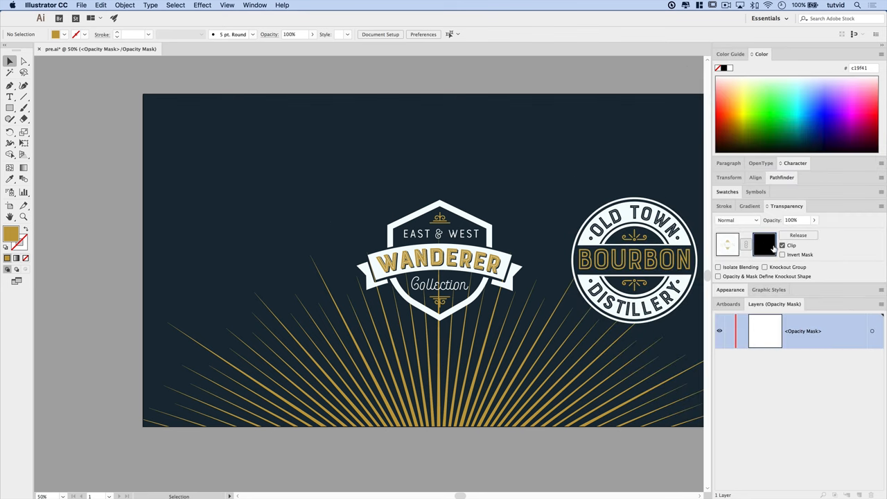
# - Uncheck Clip in the Transparency panel so the Union logo shows while its mask is edited
pyautogui.click(765, 244)
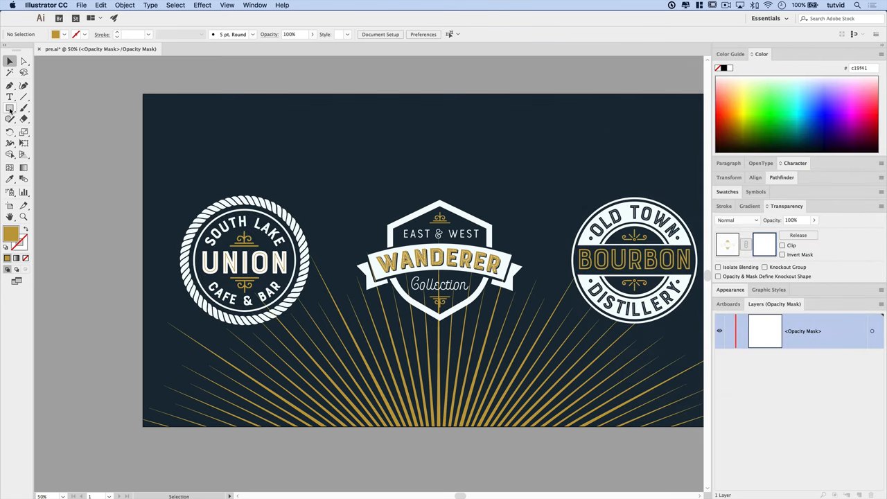
# - Draw a rectangle over the Union logo's left half and fill it black (000000) in the mask
pyautogui.click(9, 108)
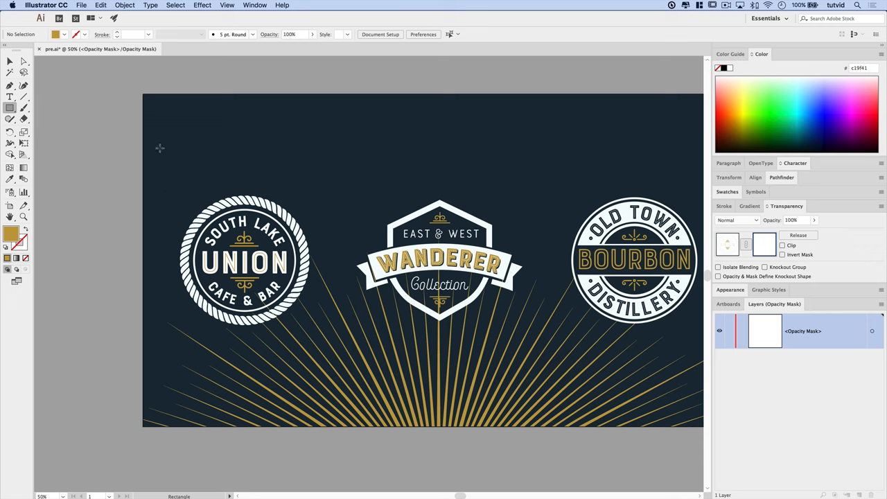
pyautogui.moveTo(161, 134); pyautogui.dragTo(244, 377)
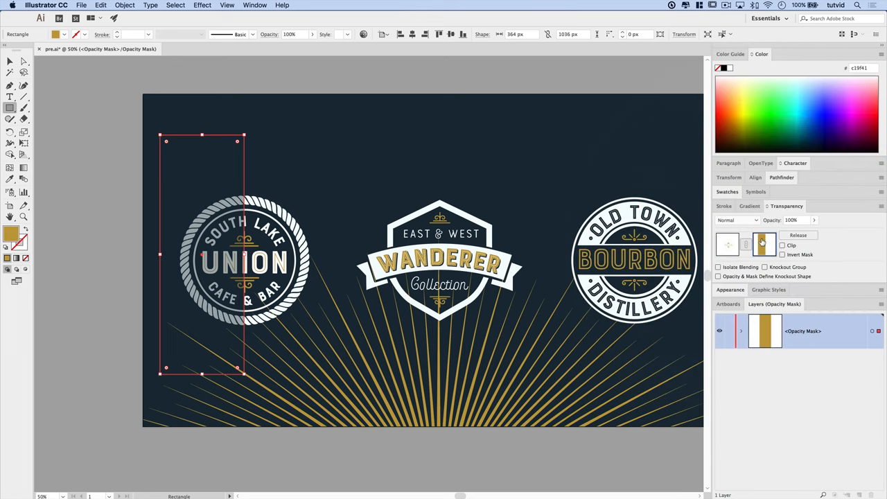
pyautogui.click(763, 244)
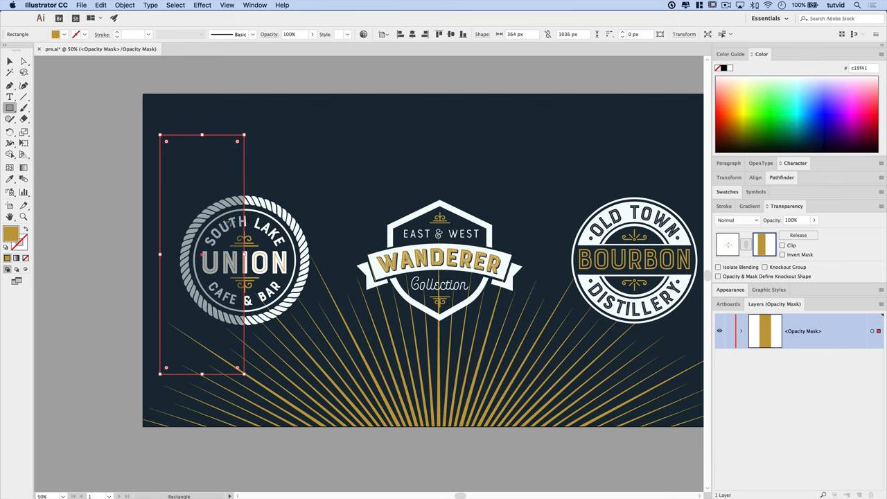
pyautogui.moveTo(11, 236)
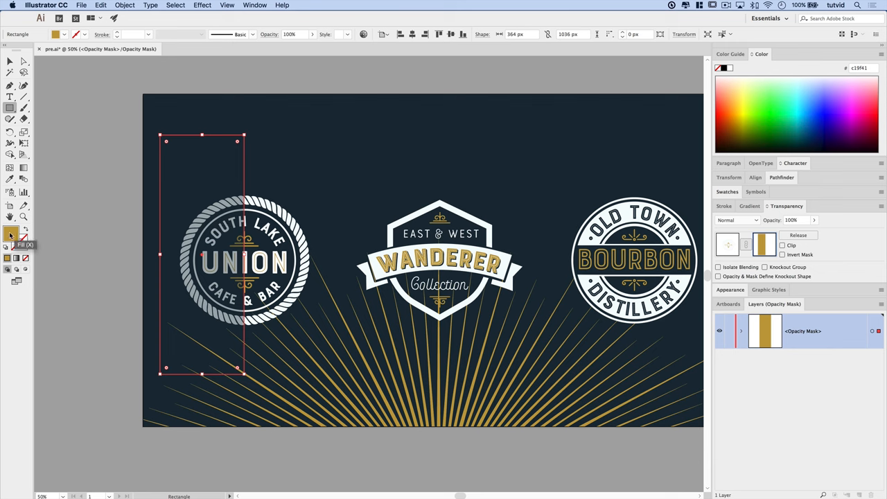
pyautogui.doubleClick(11, 234)
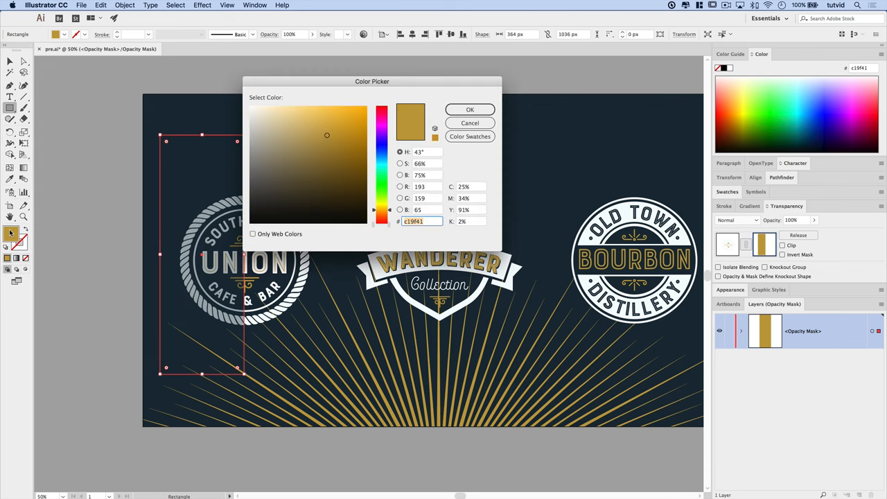
pyautogui.click(264, 136)
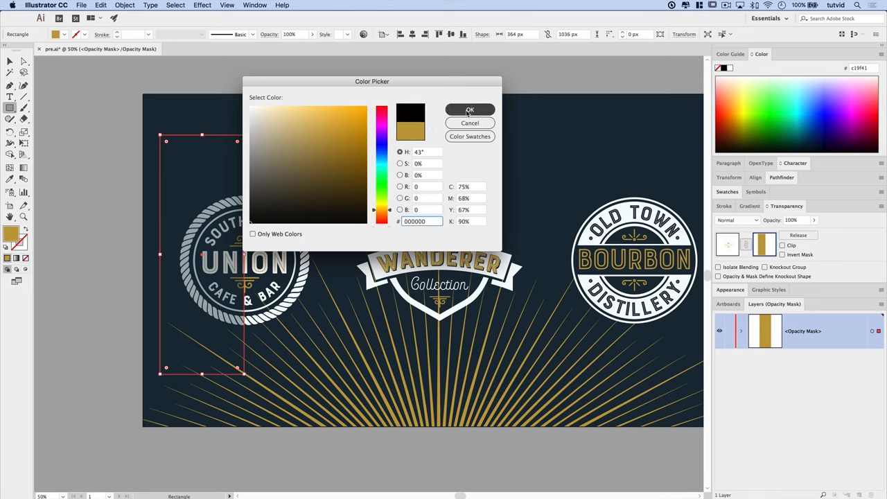
pyautogui.click(470, 110)
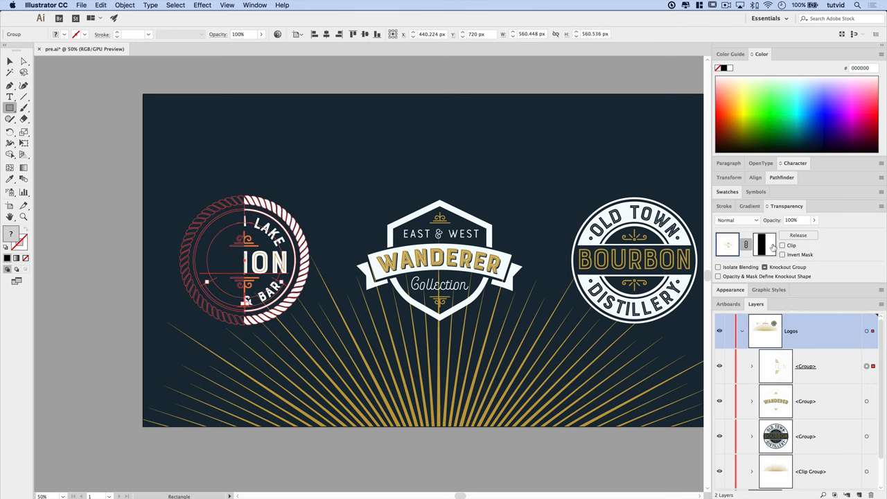
pyautogui.moveTo(804, 423)
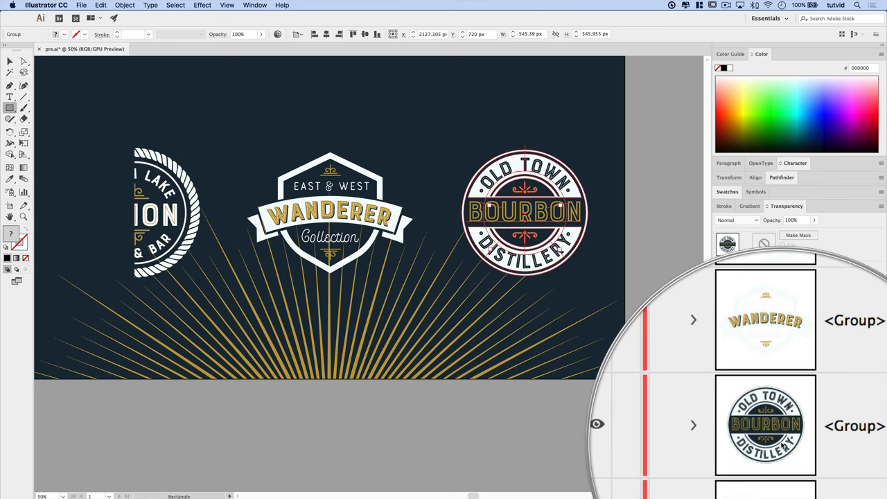
# - Target the Old Town Bourbon logo group for its own opacity mask
pyautogui.click(756, 304)
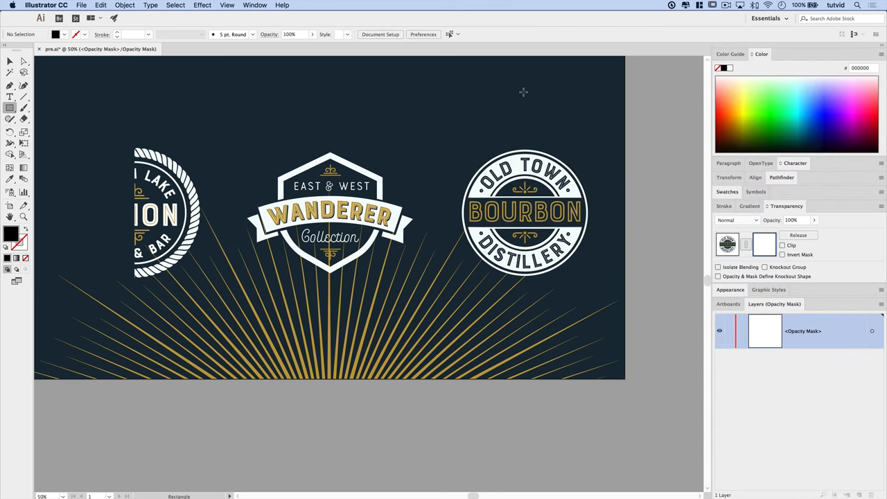
# - Draw a rectangle over the Bourbon logo's right side and bring up its gradient settings
pyautogui.moveTo(524, 92); pyautogui.dragTo(613, 334)
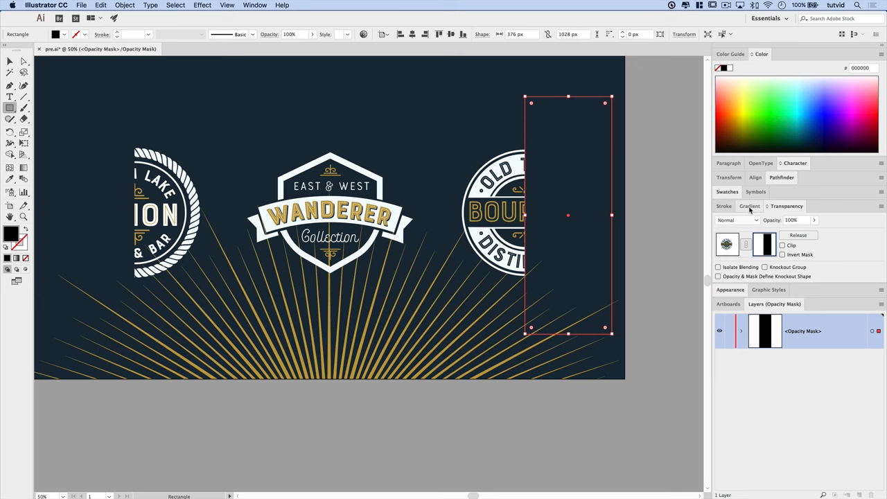
pyautogui.click(752, 206)
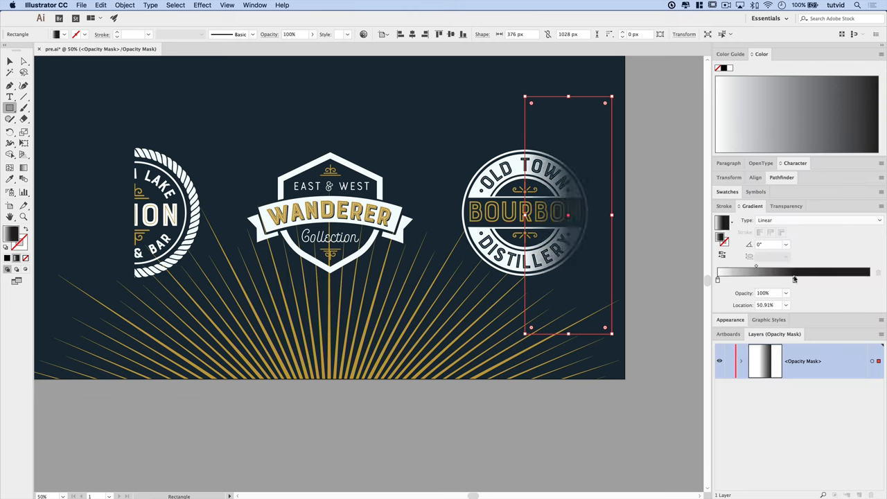
# - Adjust the gradient slider so the fade spreads across the Bourbon logo, then exit mask editing
pyautogui.moveTo(794, 271); pyautogui.dragTo(757, 270)
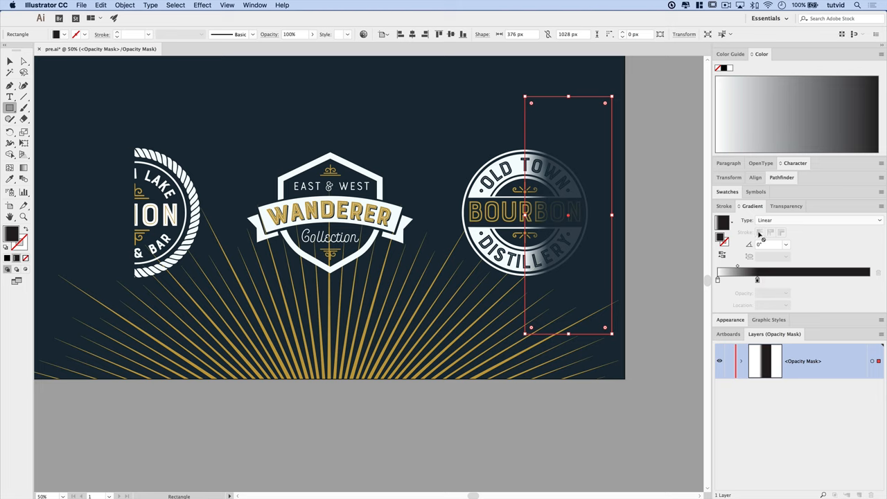
pyautogui.click(762, 266)
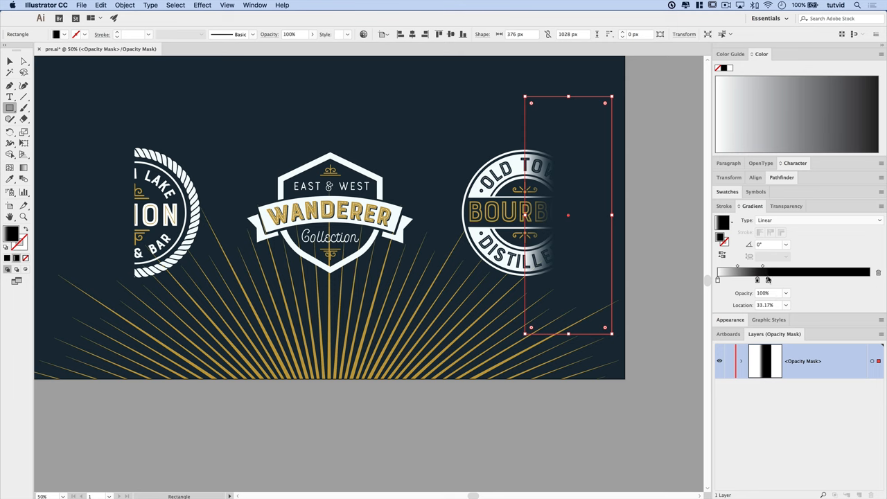
pyautogui.moveTo(756, 280)
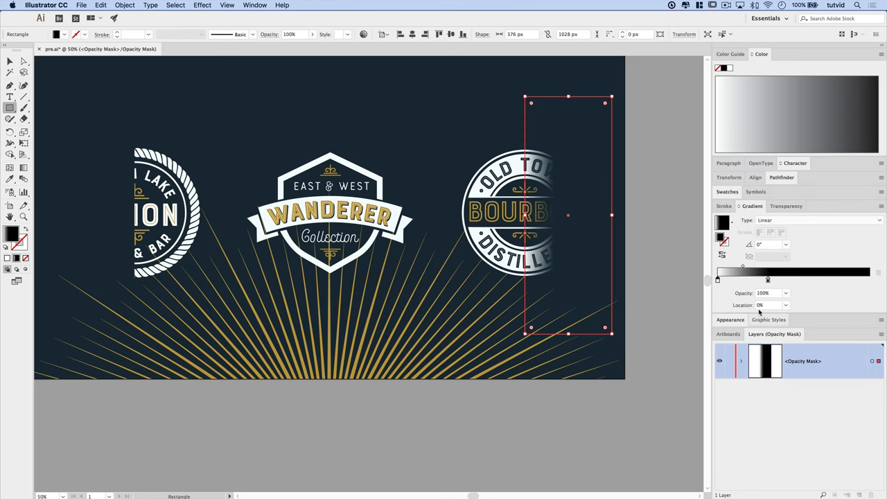
pyautogui.moveTo(718, 280); pyautogui.dragTo(759, 280)
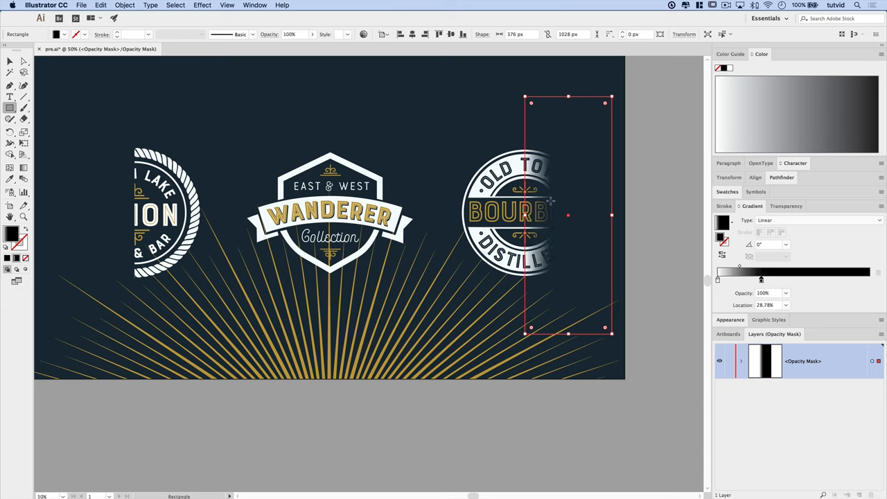
pyautogui.moveTo(760, 280); pyautogui.dragTo(791, 280)
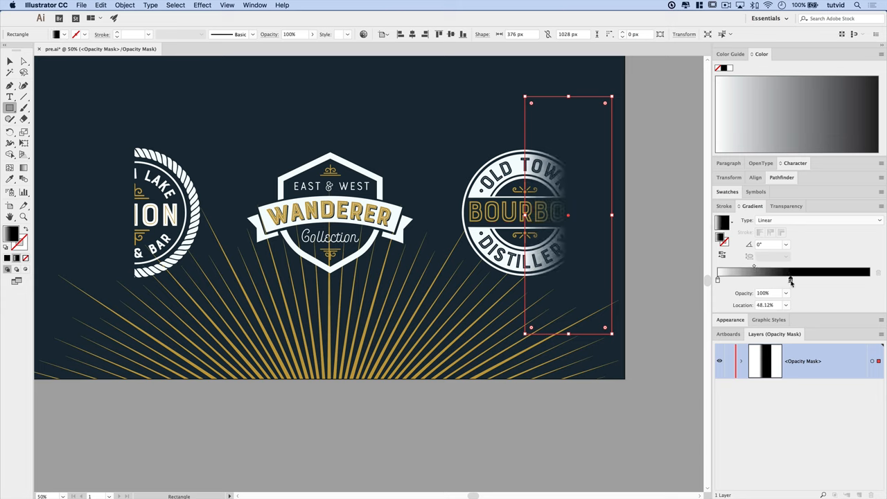
pyautogui.moveTo(790, 280); pyautogui.dragTo(782, 280)
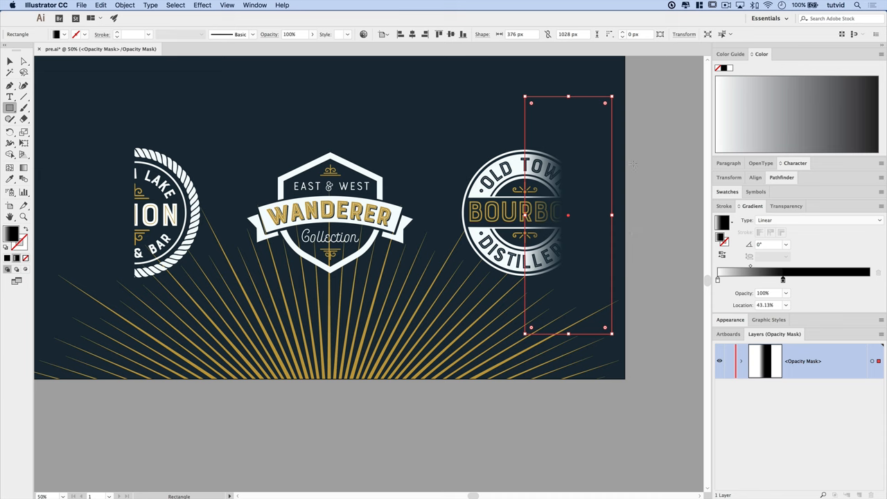
pyautogui.click(786, 205)
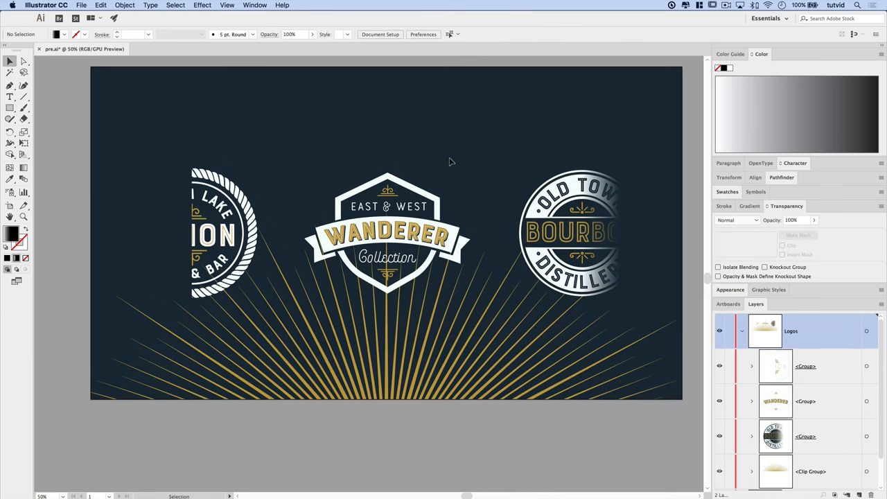
pyautogui.moveTo(385, 230)
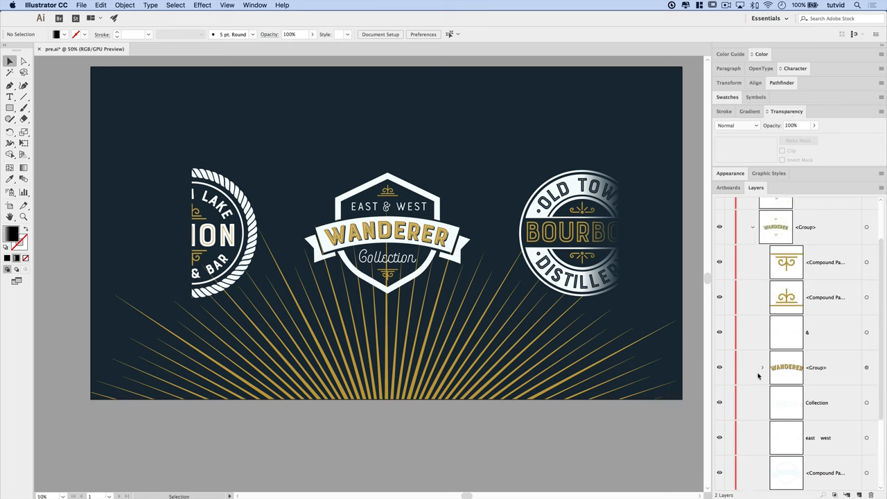
pyautogui.moveTo(728, 371)
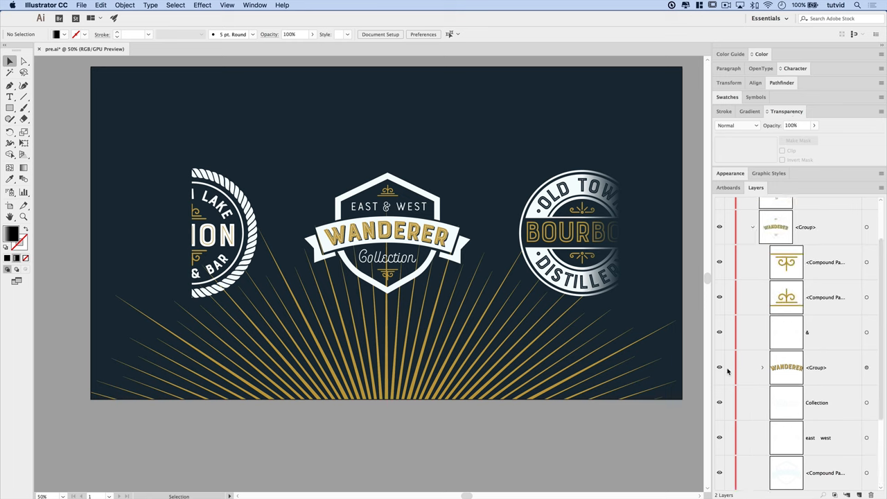
# - Cut the WANDERER text object out of the ribbon group, leaving the banner blank
pyautogui.click(762, 368)
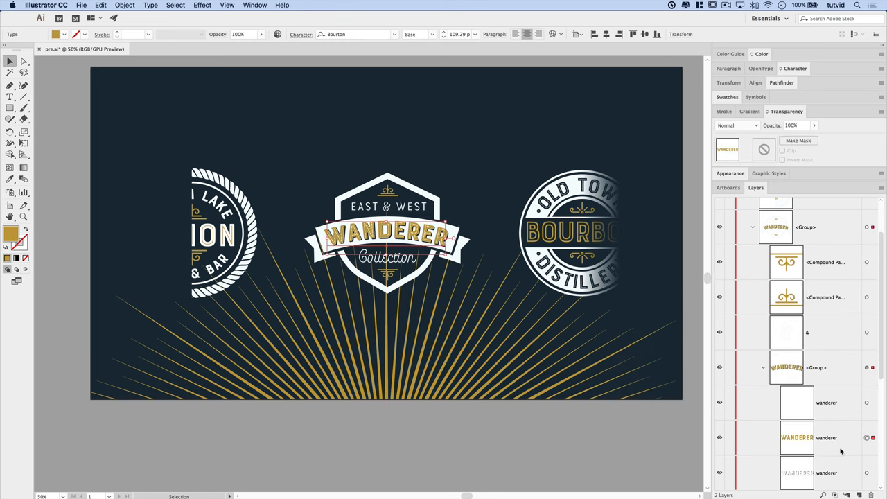
pyautogui.click(100, 5)
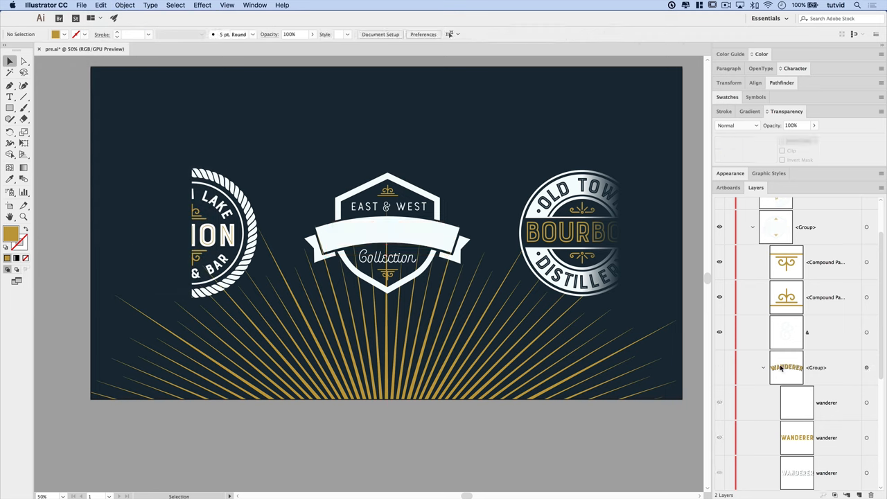
pyautogui.click(762, 368)
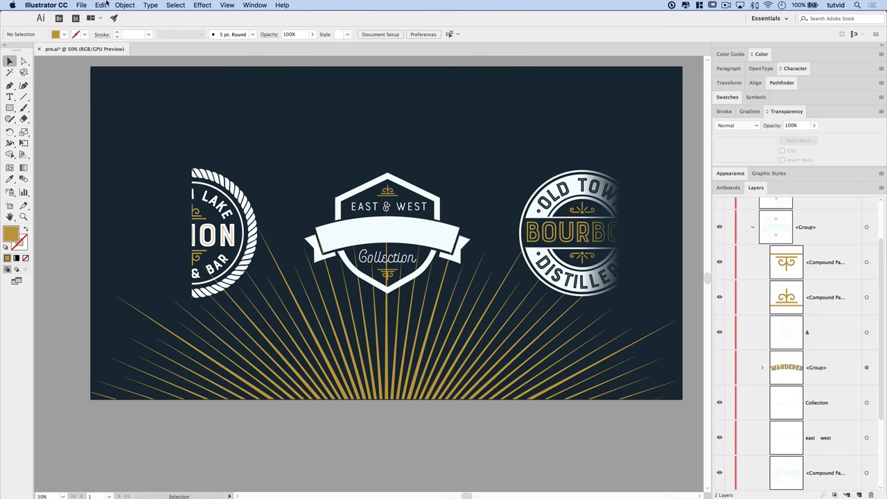
pyautogui.click(100, 5)
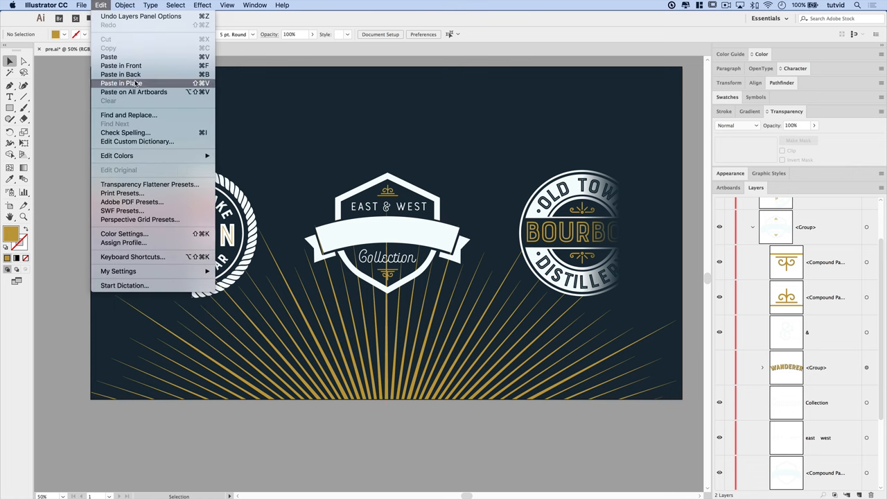
# - Paste the WANDERER lettering in place as the topmost object in the Logos layer
pyautogui.click(122, 84)
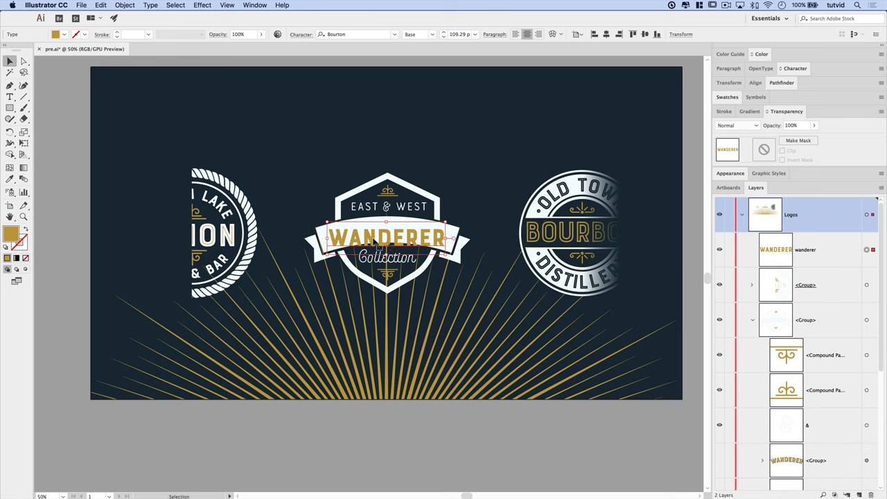
pyautogui.click(202, 5)
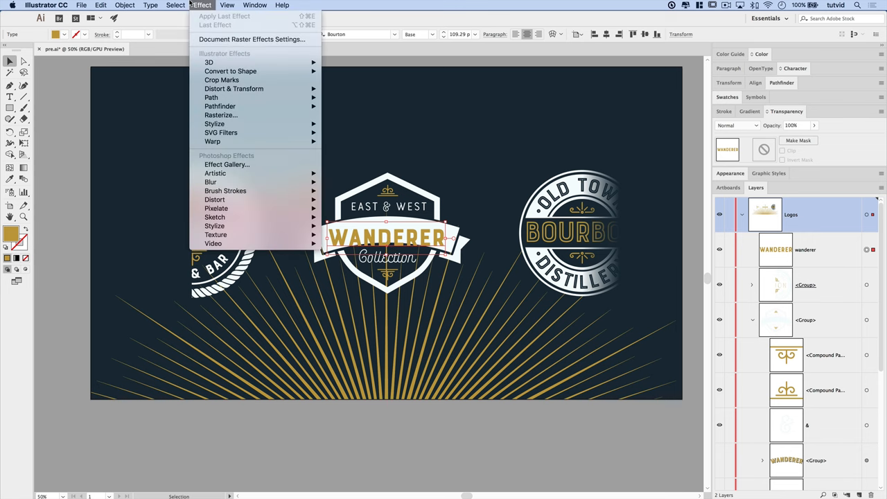
pyautogui.moveTo(214, 142)
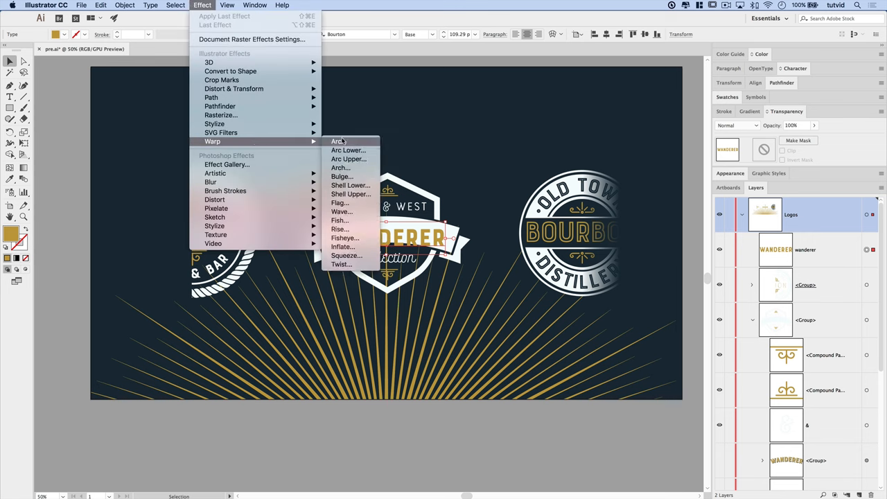
# - Apply an Arc warp with 18% horizontal bend so WANDERER follows the ribbon
pyautogui.click(338, 142)
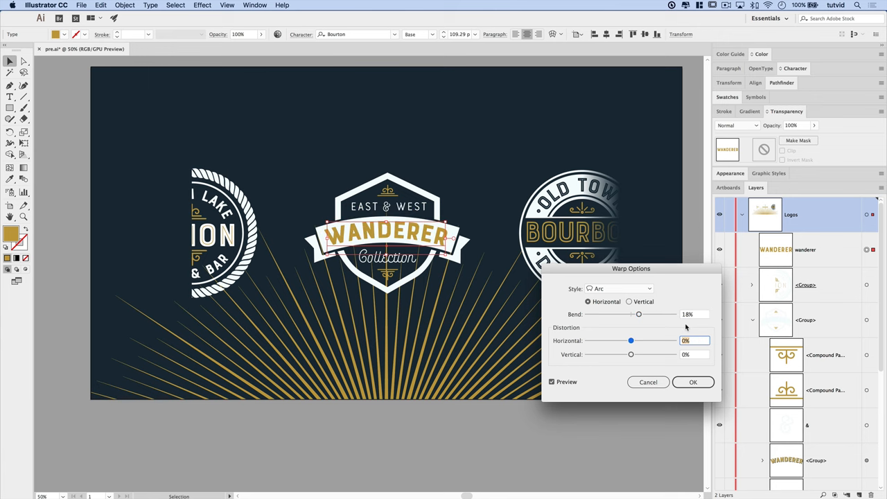
pyautogui.moveTo(702, 405)
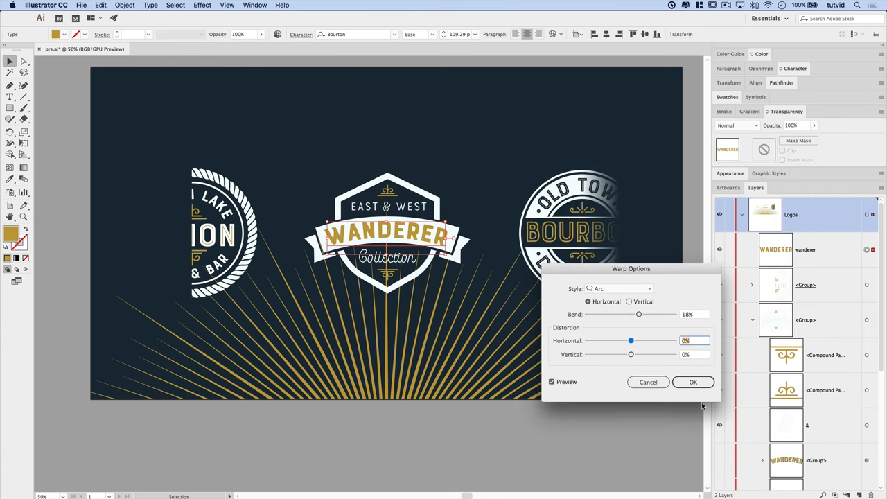
pyautogui.click(694, 383)
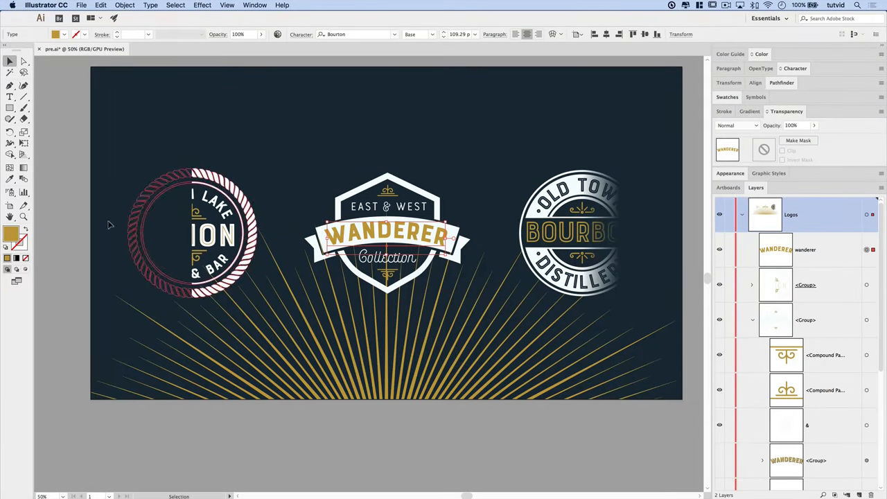
# - Fill WANDERER with black 000000 and select it together with the white badge
pyautogui.doubleClick(17, 241)
pyautogui.write('000000')
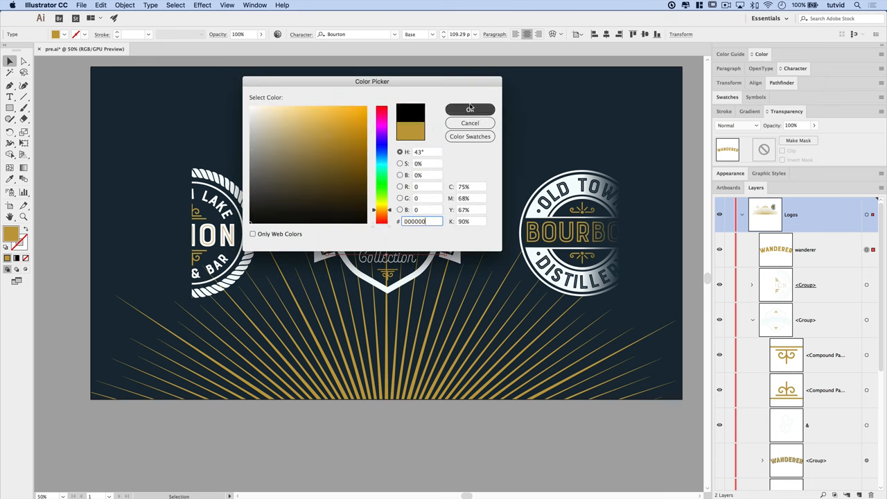
pyautogui.click(470, 108)
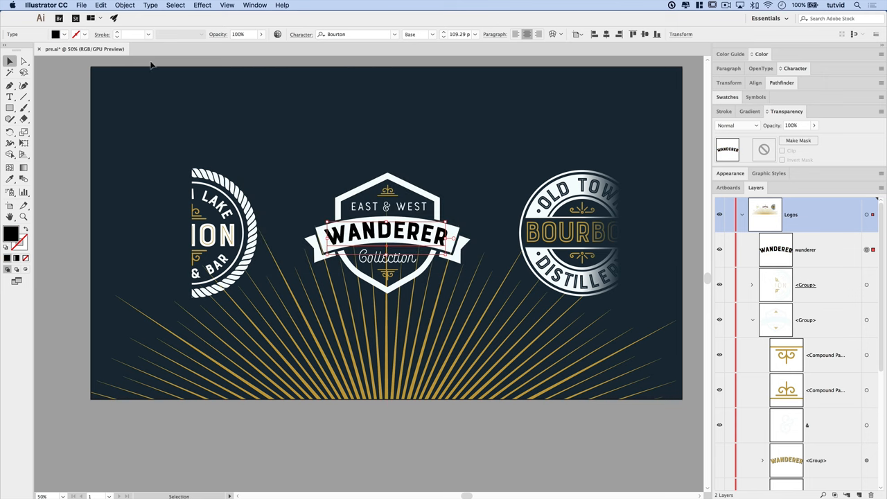
pyautogui.click(99, 5)
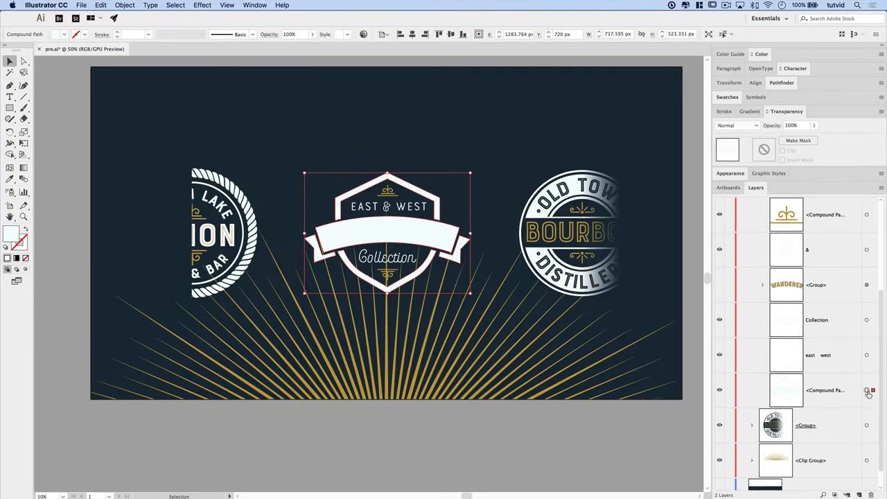
# - Make WANDERER an unclipped opacity mask on the badge, then return to artwork editing
pyautogui.click(764, 149)
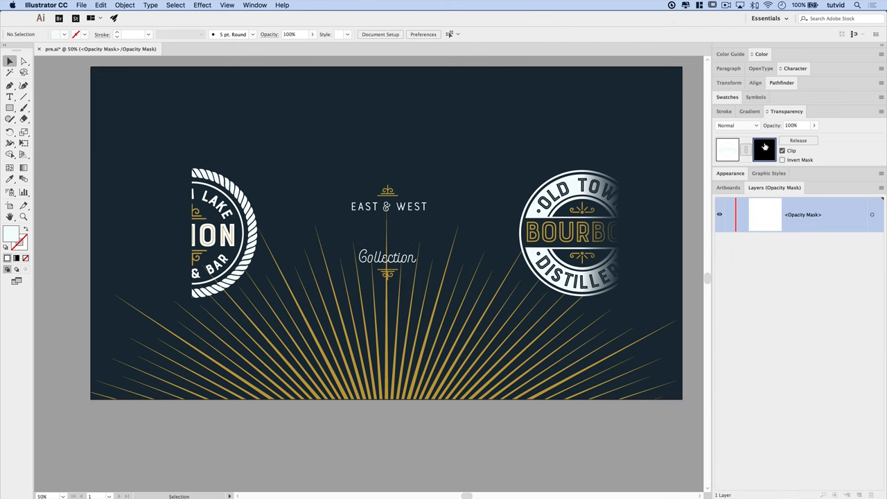
pyautogui.click(765, 150)
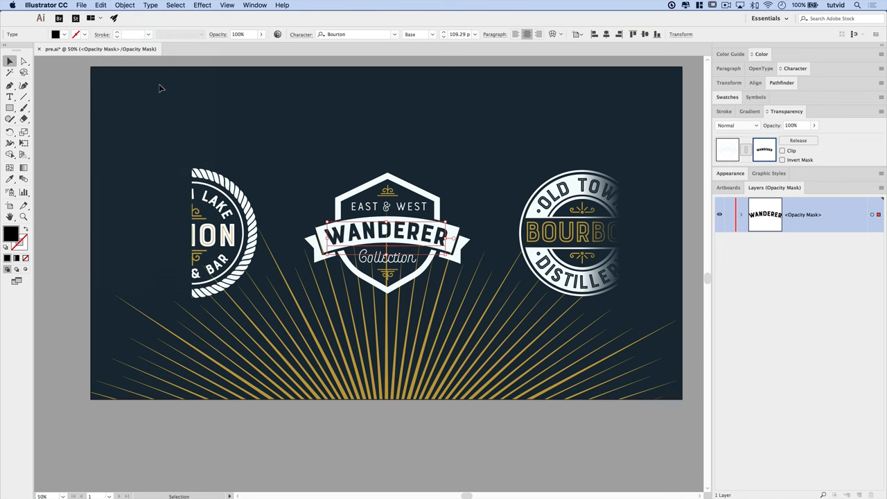
pyautogui.moveTo(658, 263)
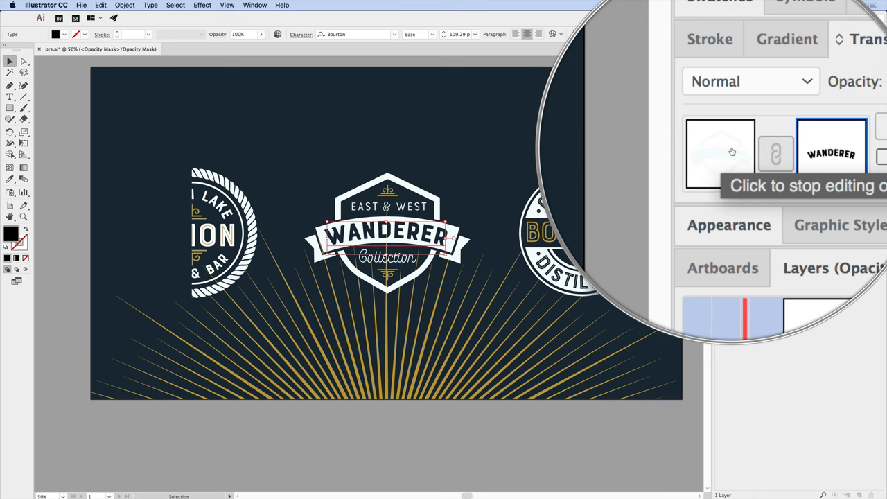
pyautogui.click(728, 152)
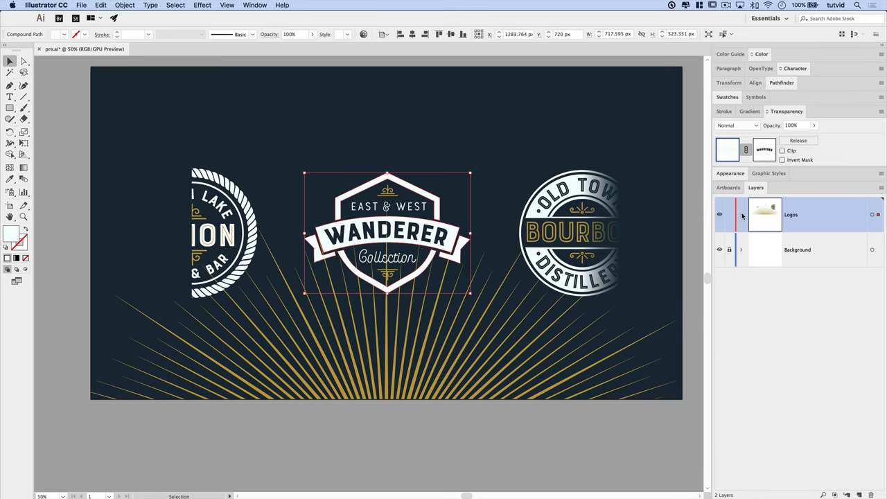